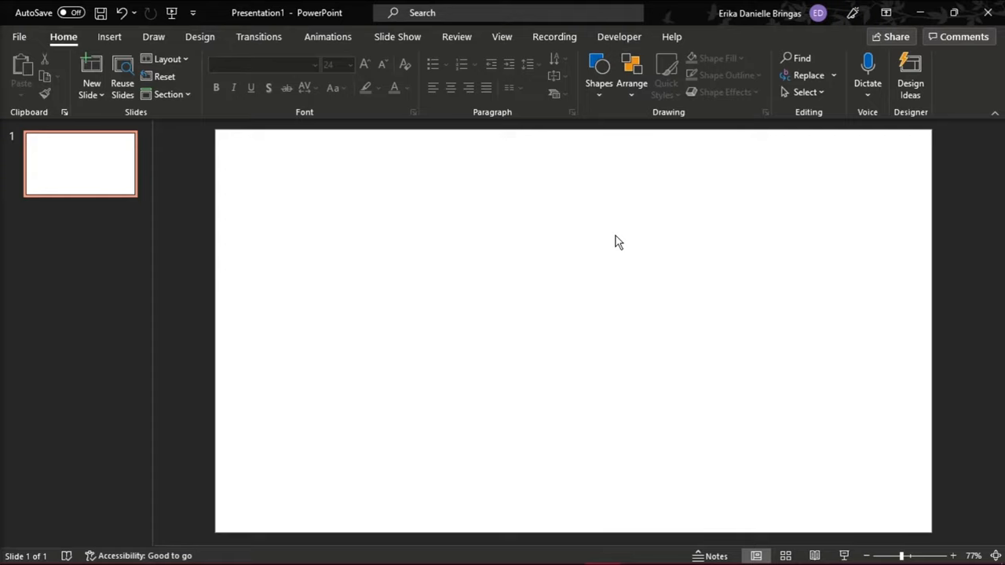
Bring up the Insert Chart dialog from the Insert ribbon to add a chart
left_click(110, 36)
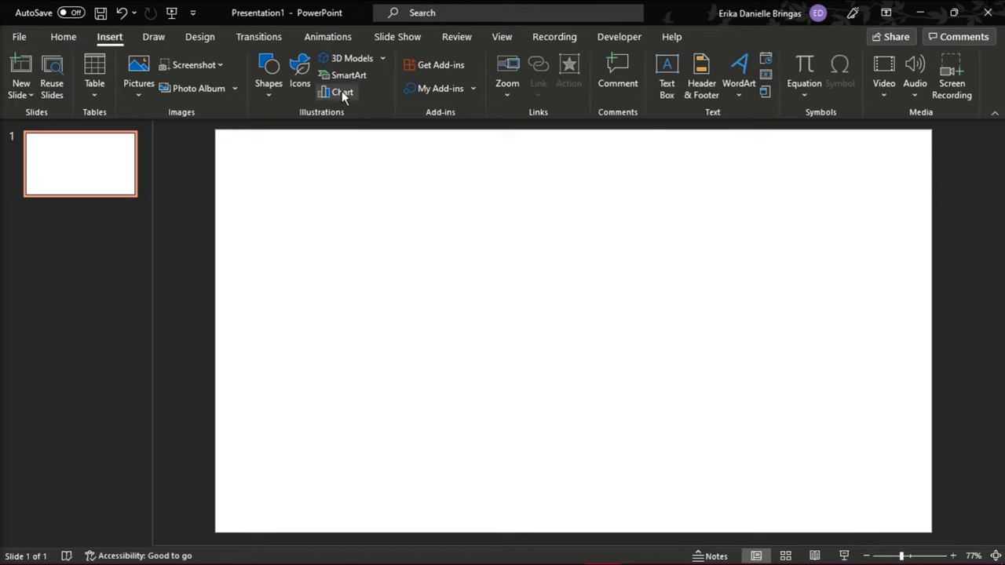
left_click(342, 91)
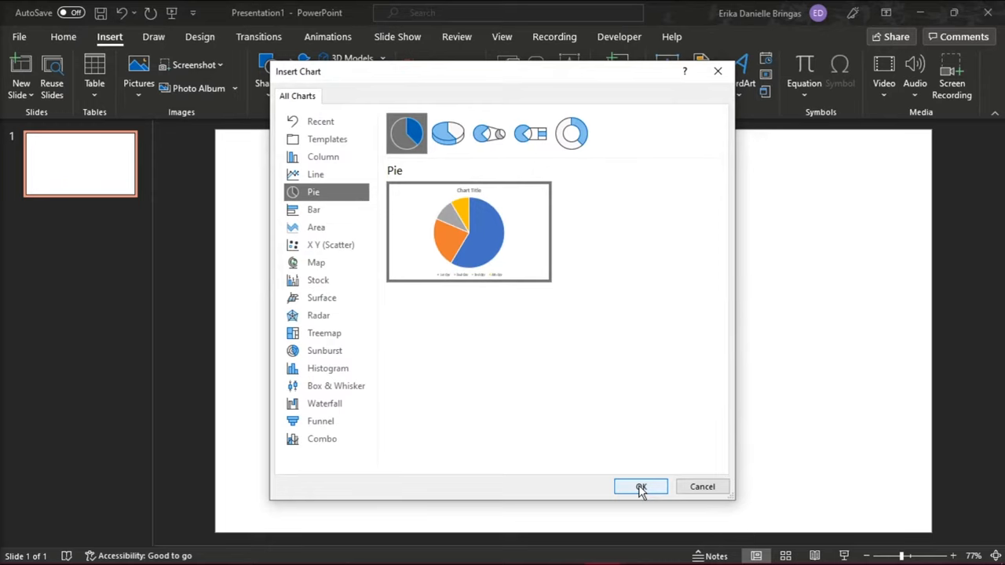
Insert the pie chart so its data sheet of names with value 15 can be filled
left_click(640, 487)
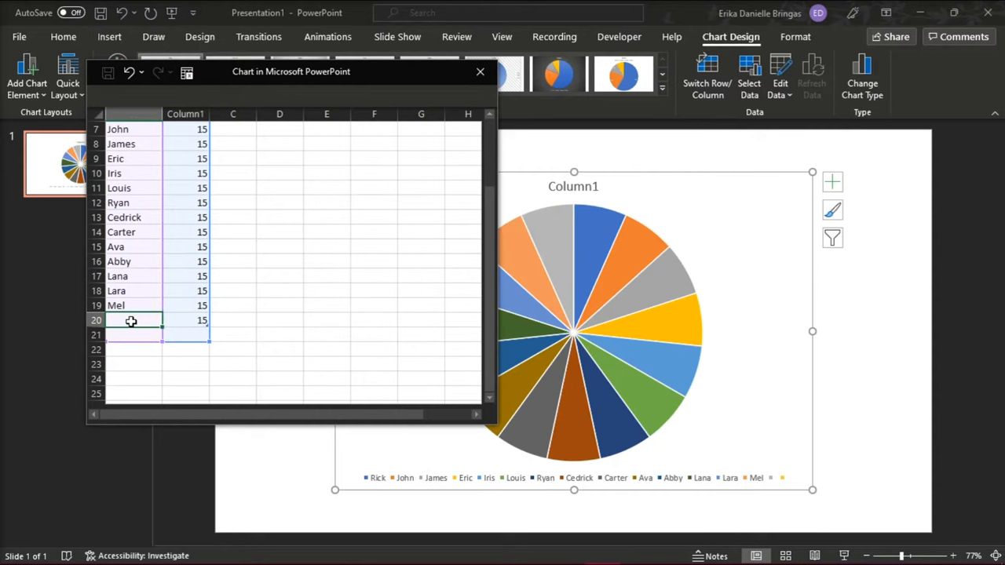
Close the data sheet and apply a chart style showing only equal slices, no title or legend
left_click(480, 73)
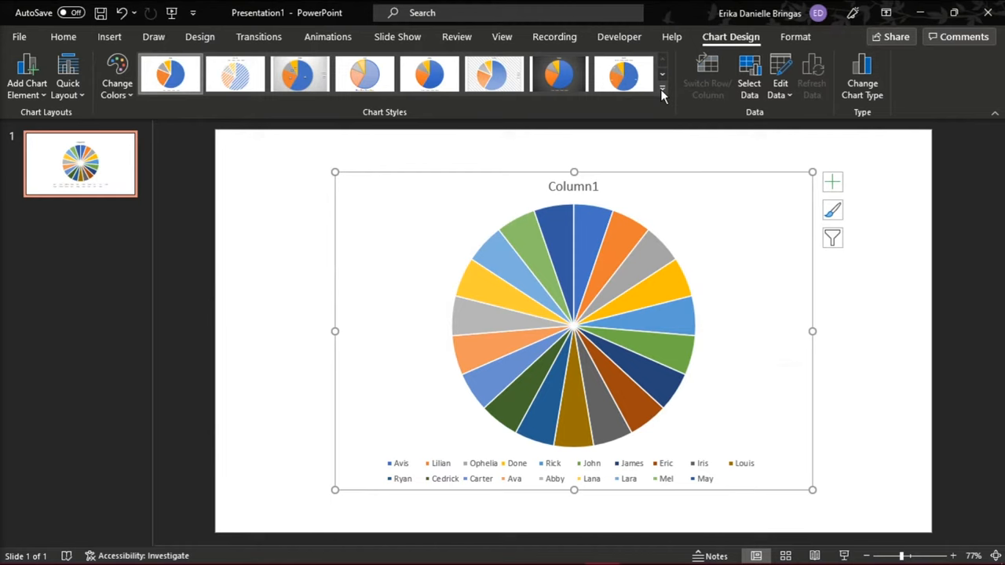
left_click(662, 92)
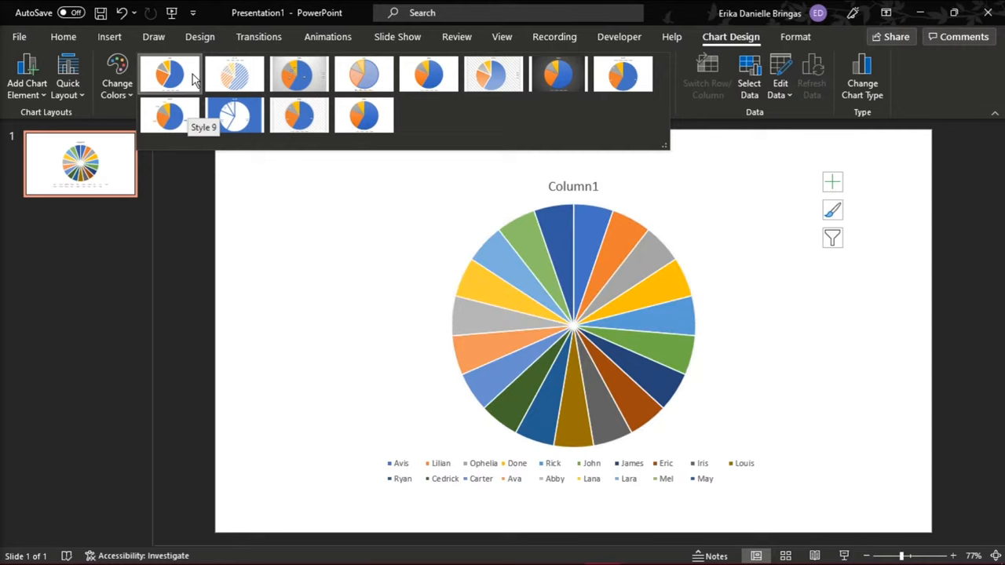
left_click(621, 74)
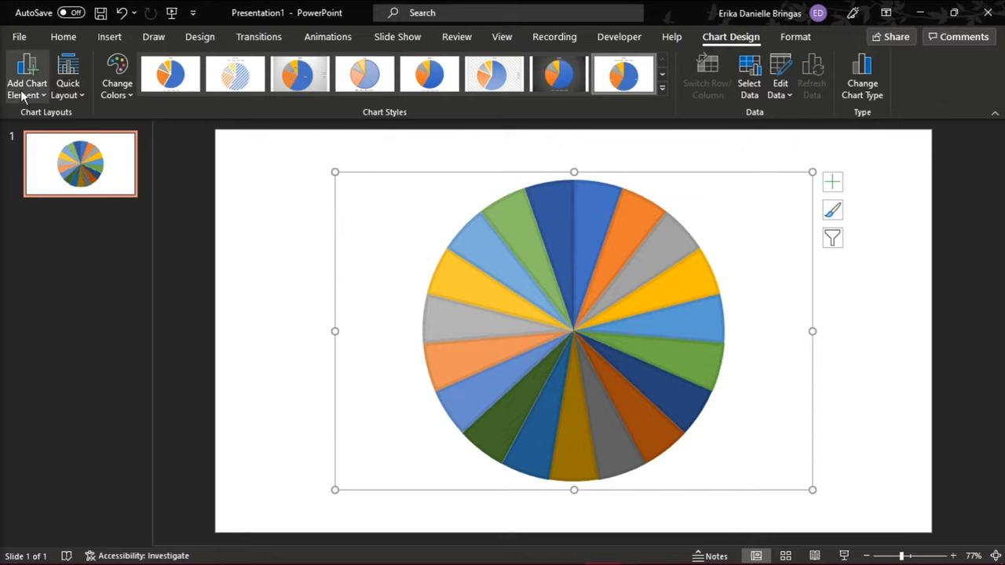
Reach the detailed data label options via Add Chart Element > Data Labels
left_click(27, 75)
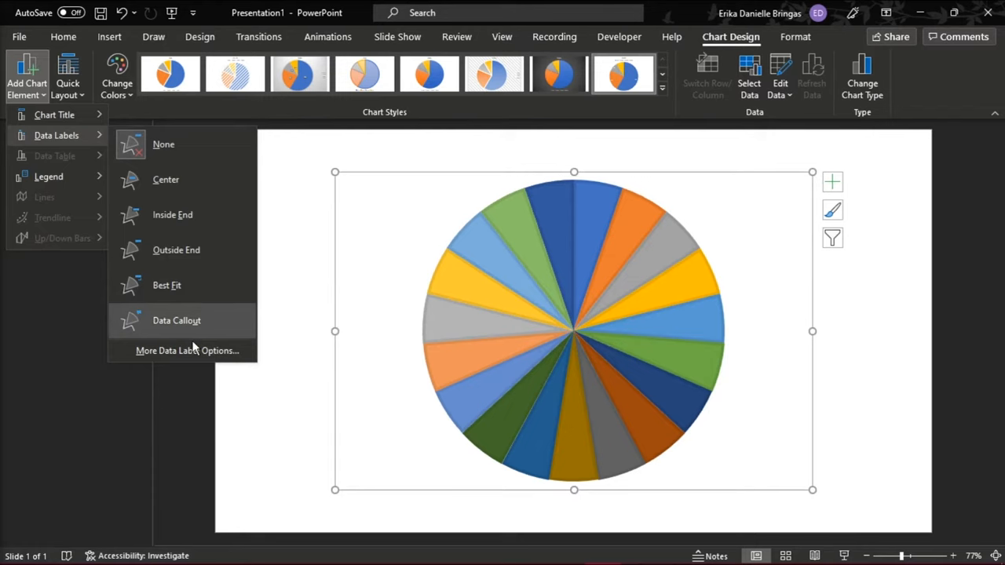
left_click(189, 350)
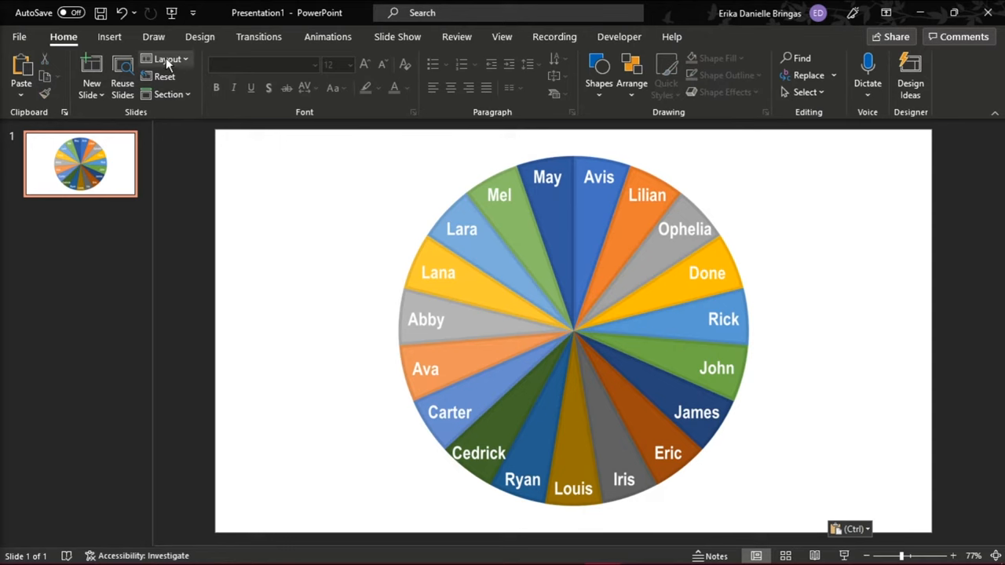
Position the red downward triangle pointer at the top of the wheel
left_click(558, 170)
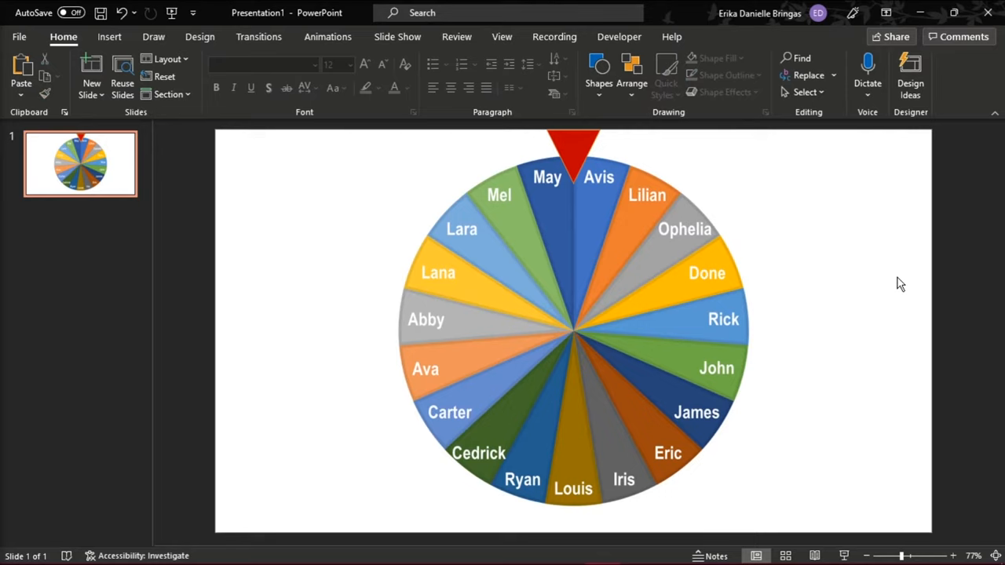
left_click(110, 37)
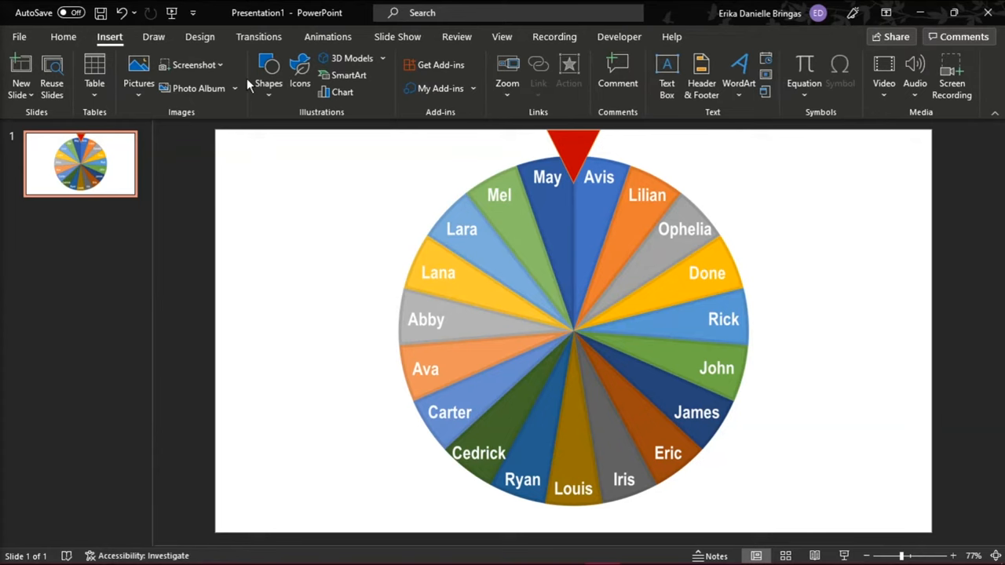
Draw the blue hub circle at the wheel's centre and move to the Animations ribbon
left_click(564, 328)
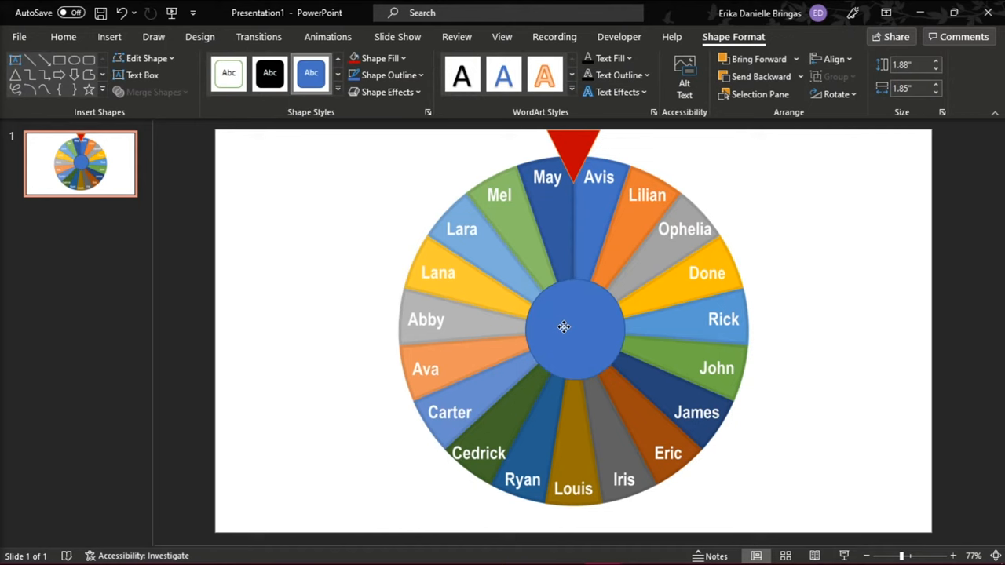
left_click_drag(563, 326, 664, 320)
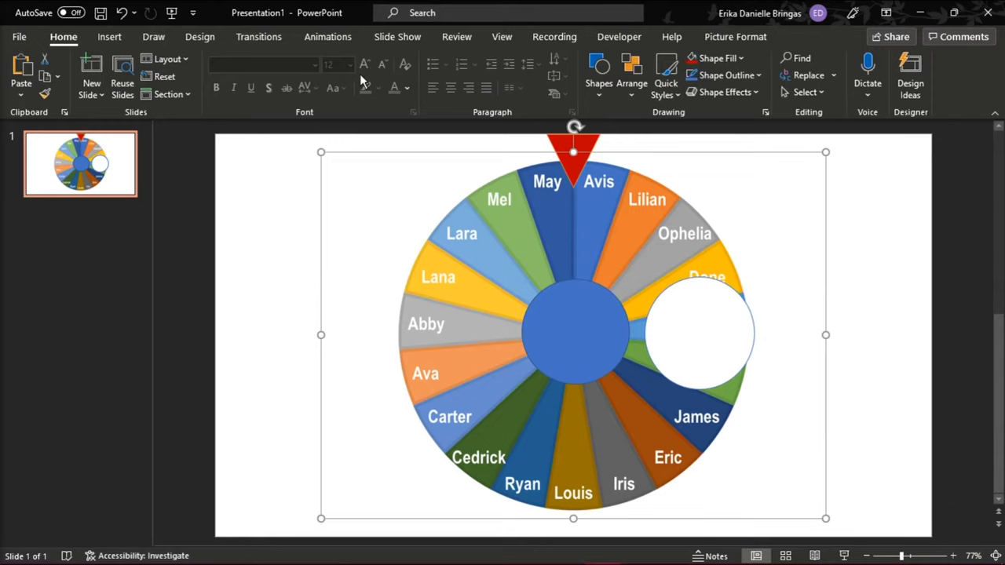
left_click(327, 36)
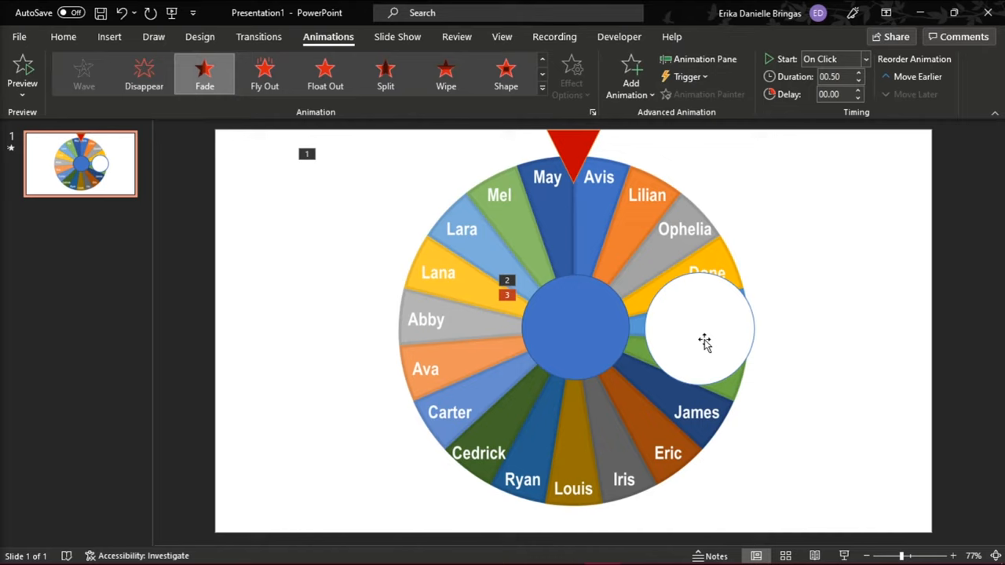
Reach the Spin effect's Timing settings for 0.5-second duration repeating until next click
left_click(703, 59)
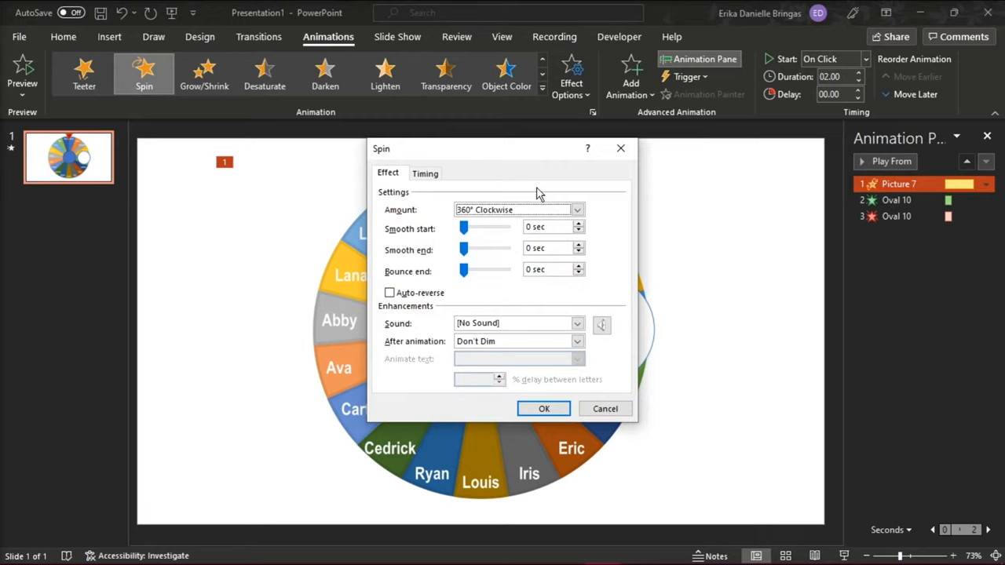
left_click(425, 173)
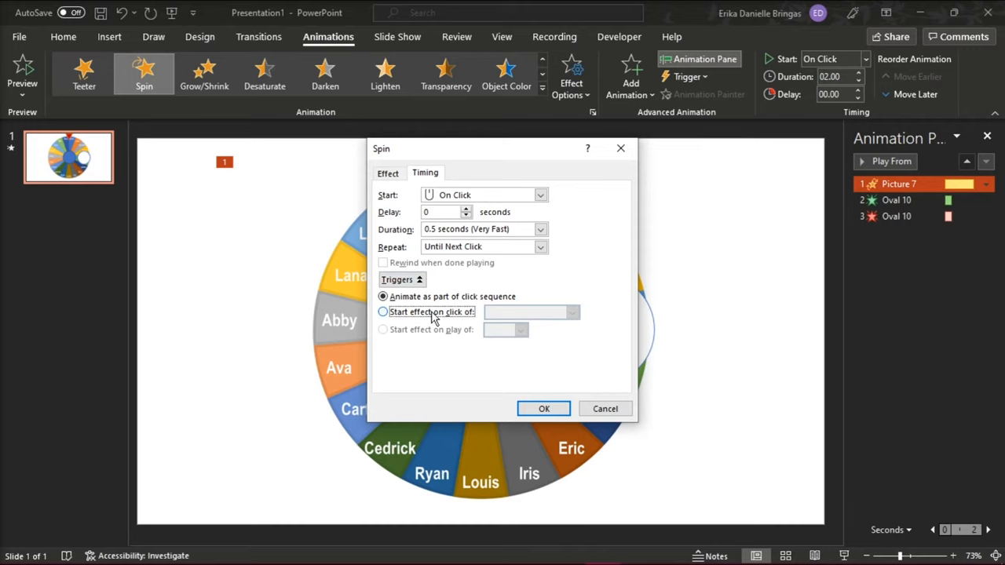
Trigger the spin on click of Oval 9 and confirm Oval 10's fade on its own click
left_click(543, 408)
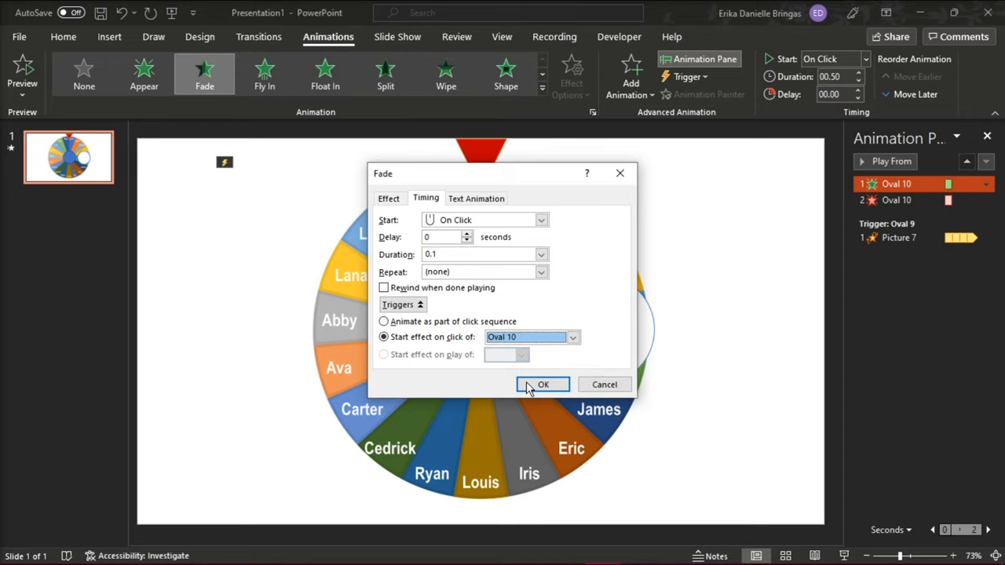
left_click(543, 383)
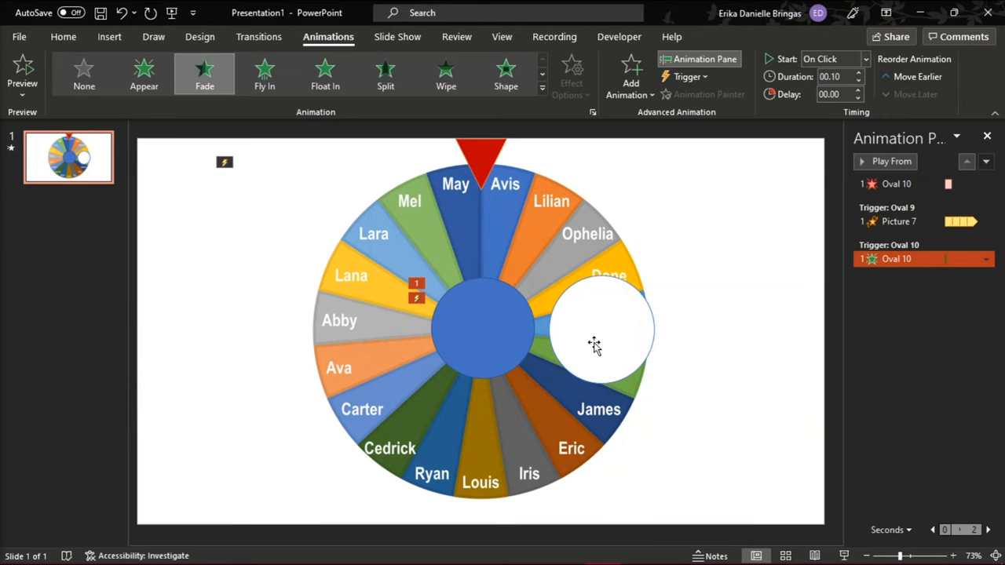